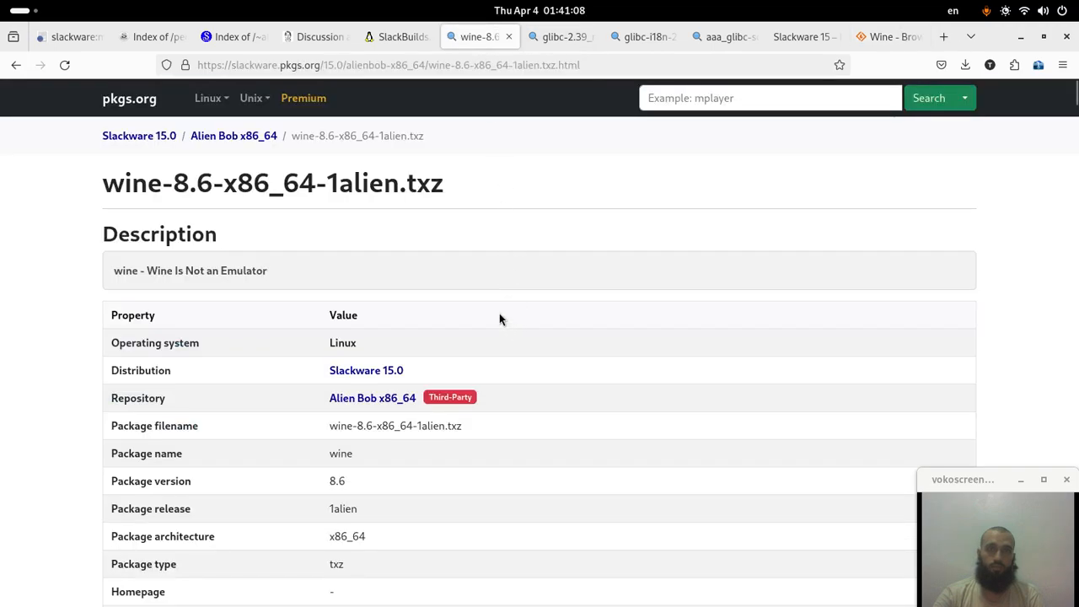
Scroll the pkgs.org wine-8.6 page down to the Download and Install Howto sections
scroll(down, 3)
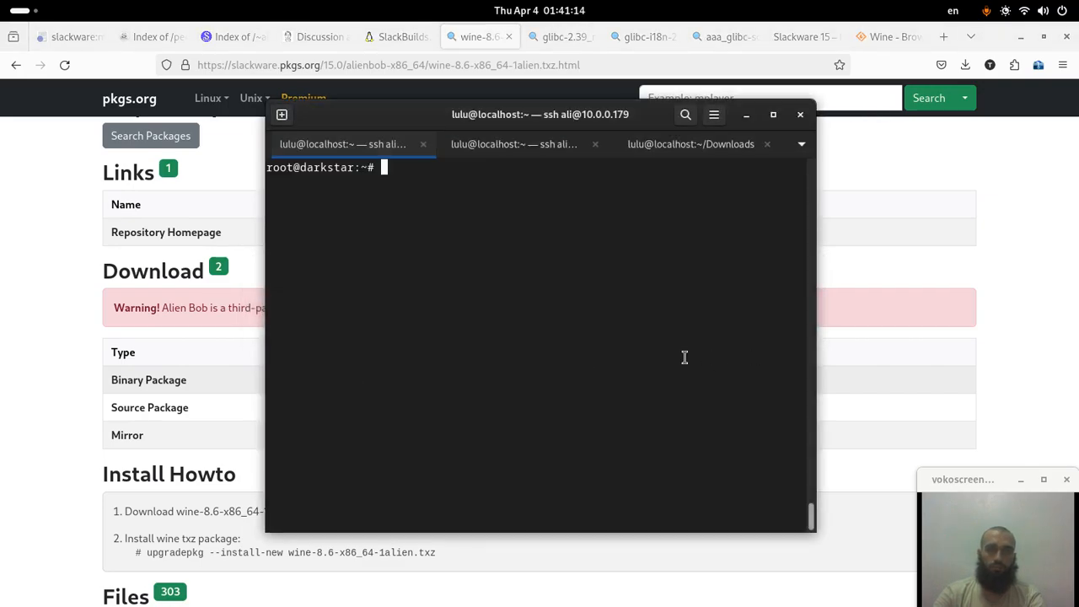
Abort a wget download of the alien wine-8.6 package and begin installpkg wine-8.6-x86_64-1alien.txz
text(w)
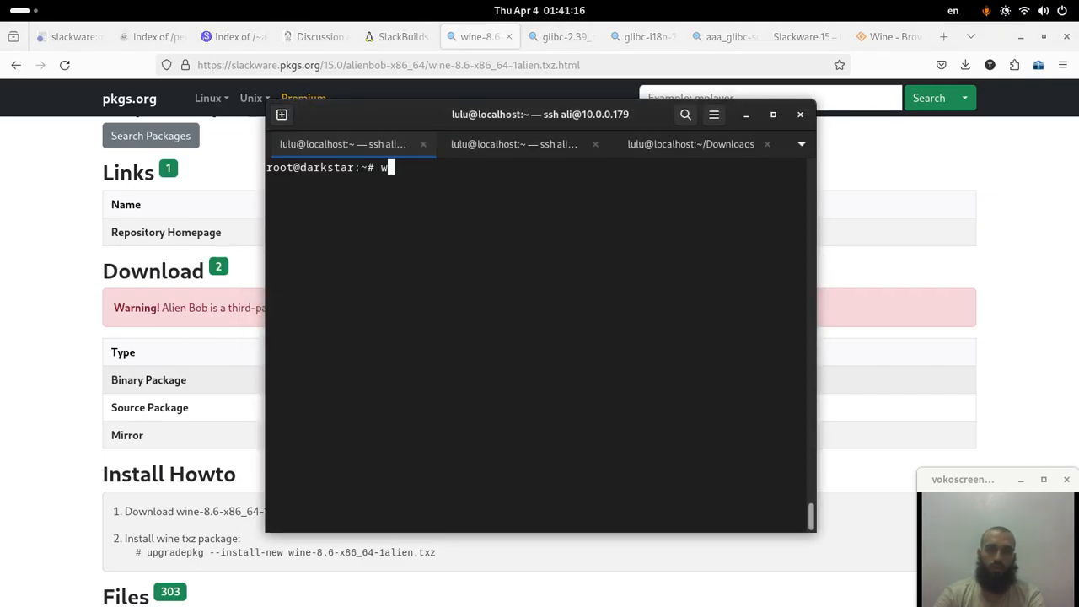
text(get https://slackware.uk/people/alien/sbrepos/15.0/x86_64/wine/wine-8.6-x86_64-1alien.txz)
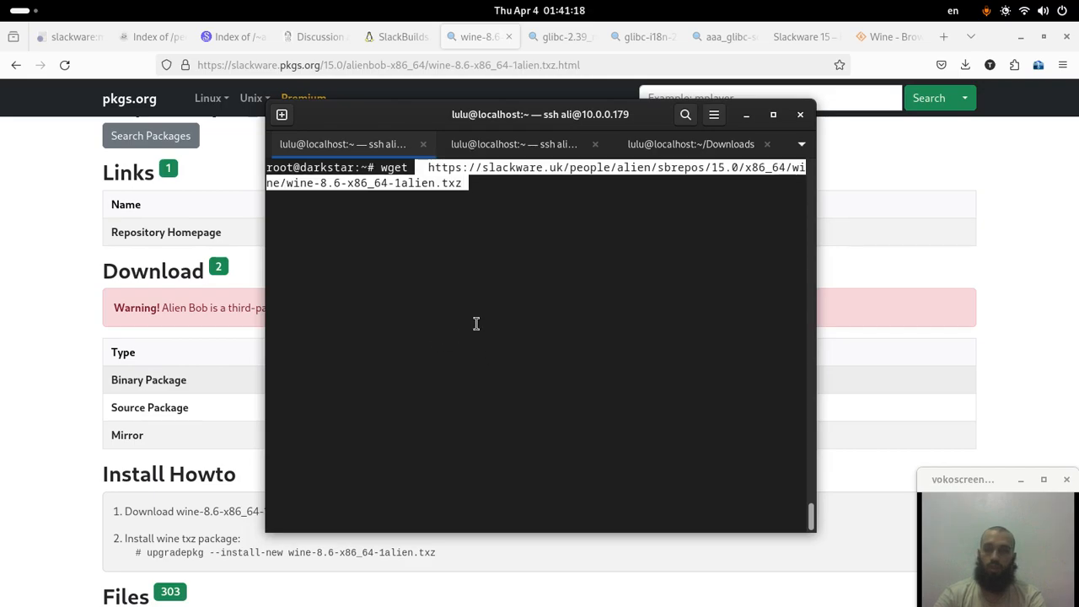
key(Return)
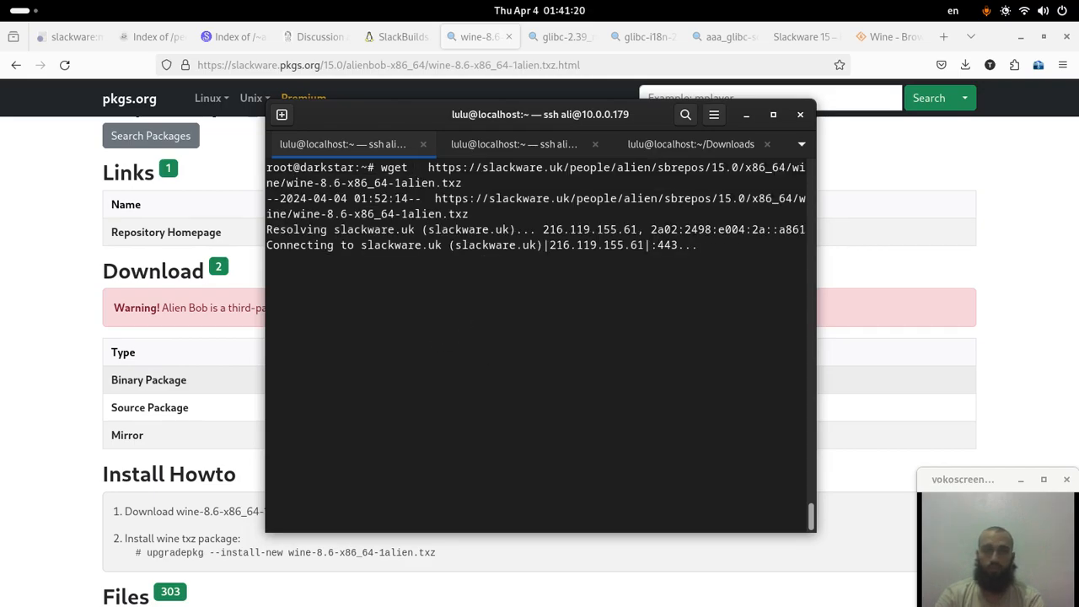
key(ctrl+c)
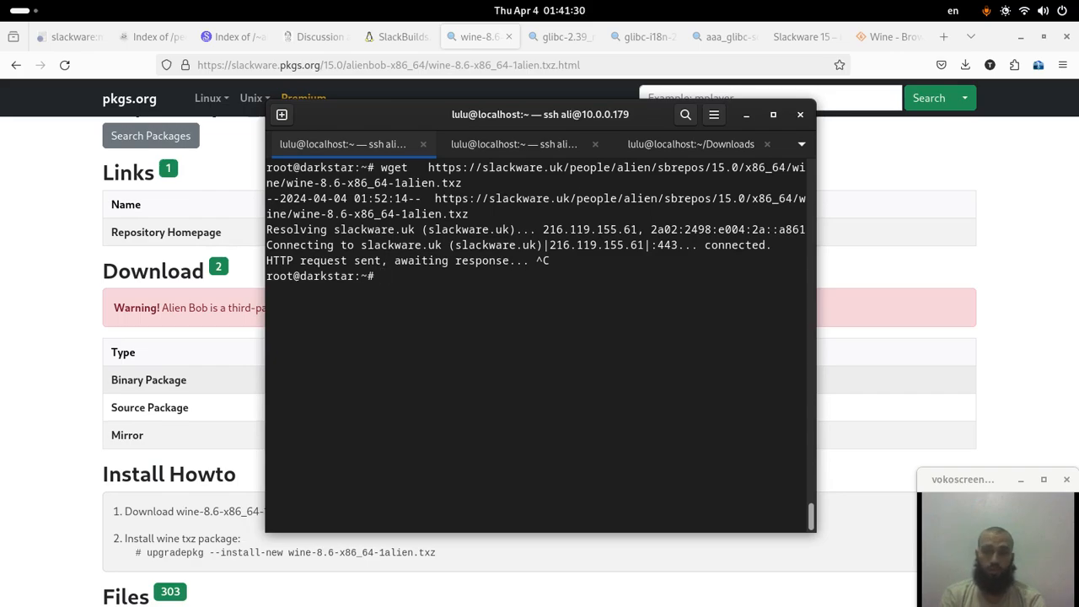
text(installpkg wine-8.6-x86_64-1alien.txz)
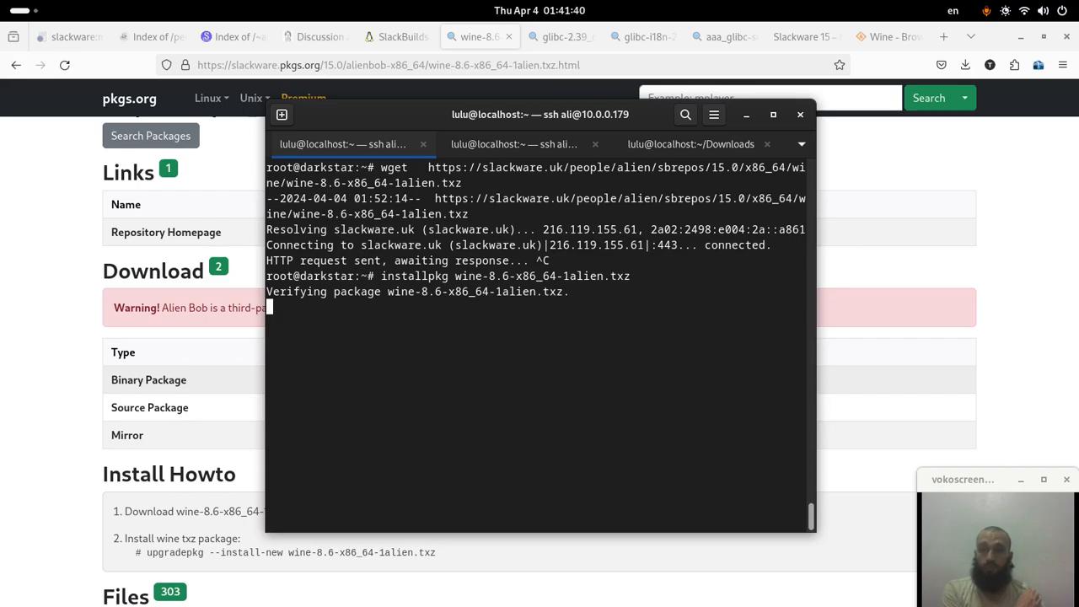
In the second SSH session, run wine and wine64, both reporting 'No such file or directory'
click(514, 144)
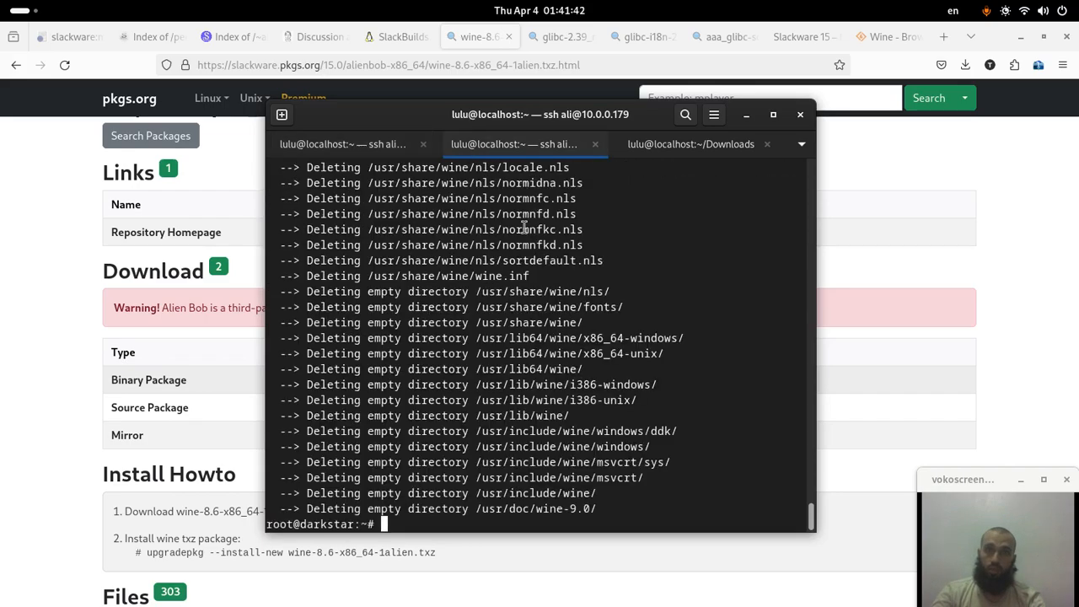
text(w)
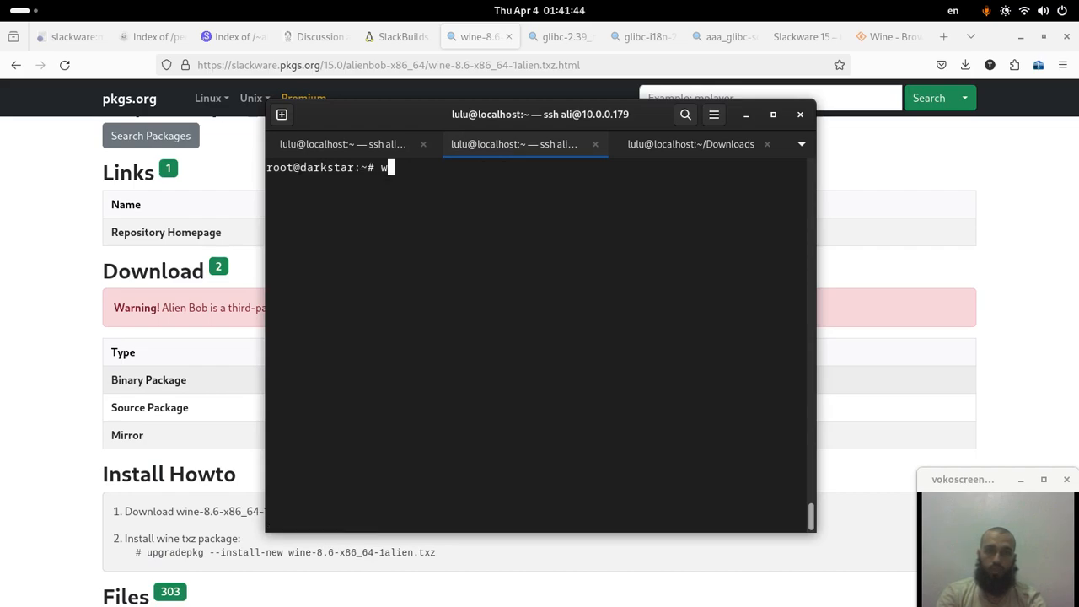
key(Return)
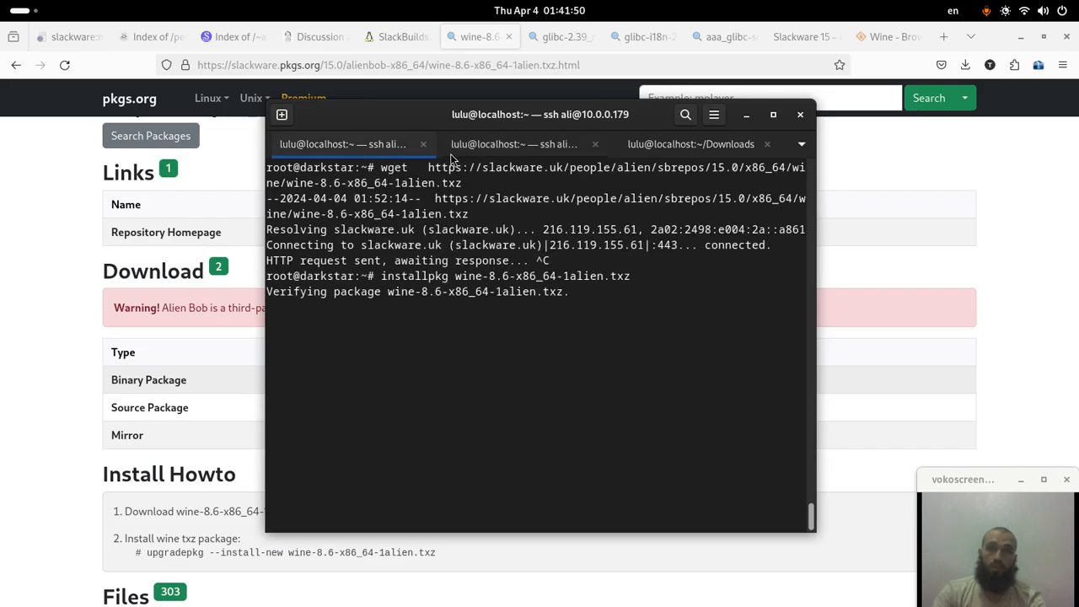
click(514, 144)
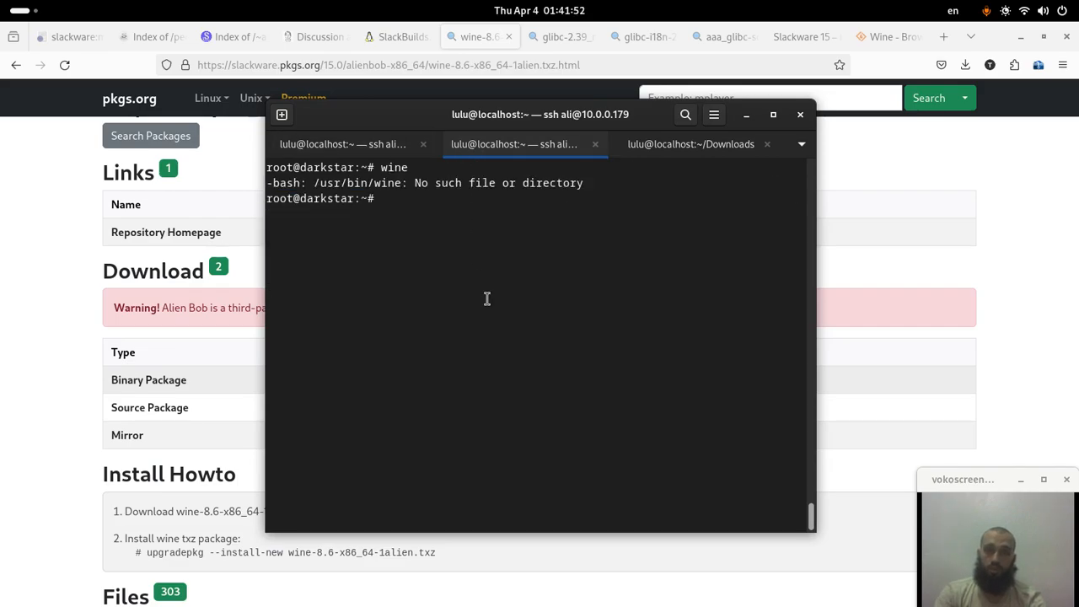
text(wine64)
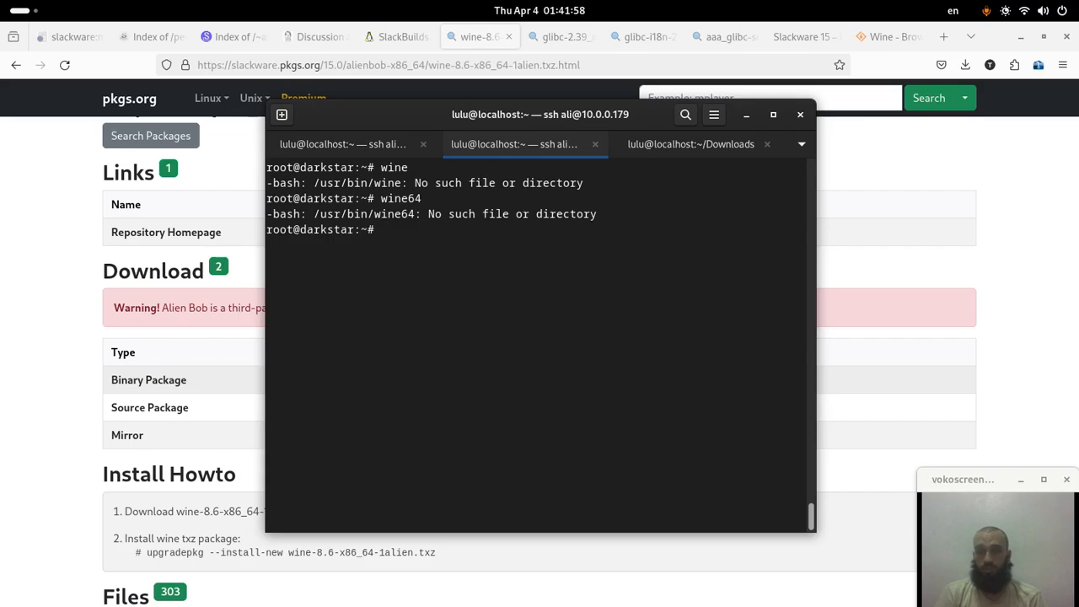
mouse_move(442, 266)
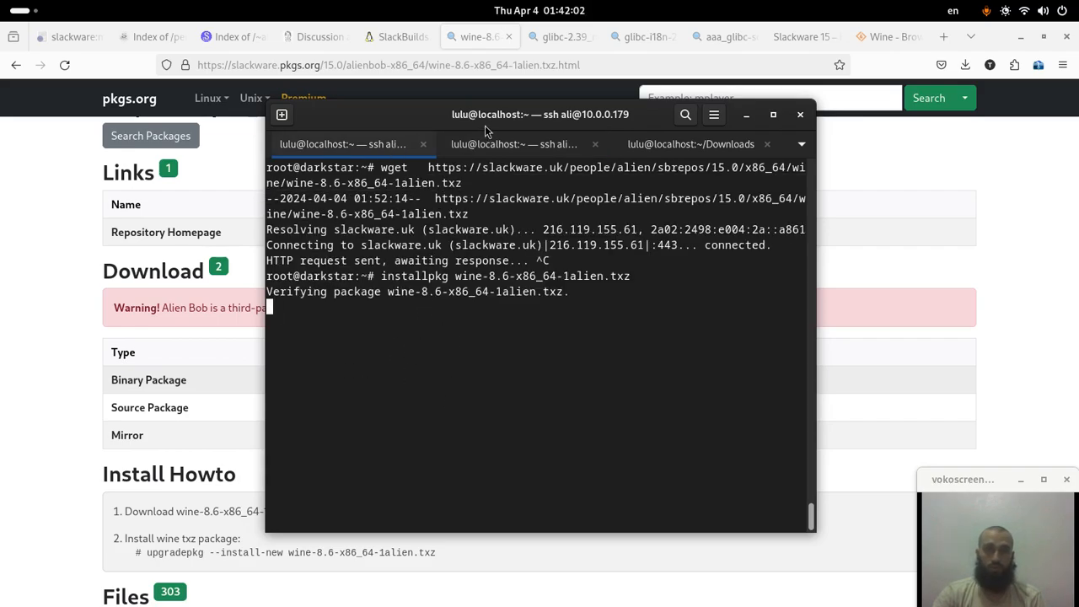
click(514, 143)
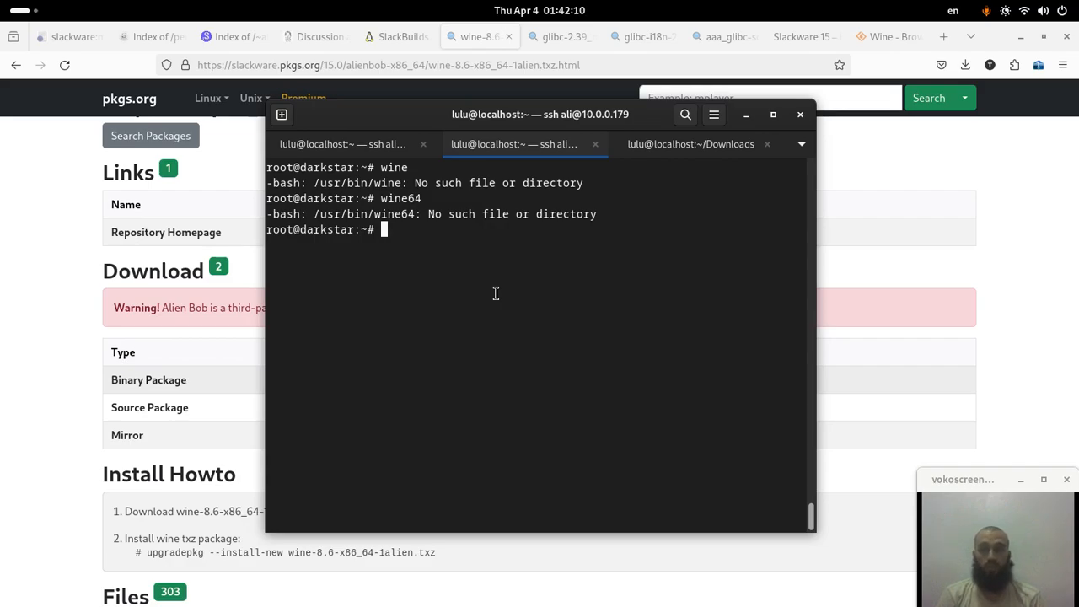
text(w)
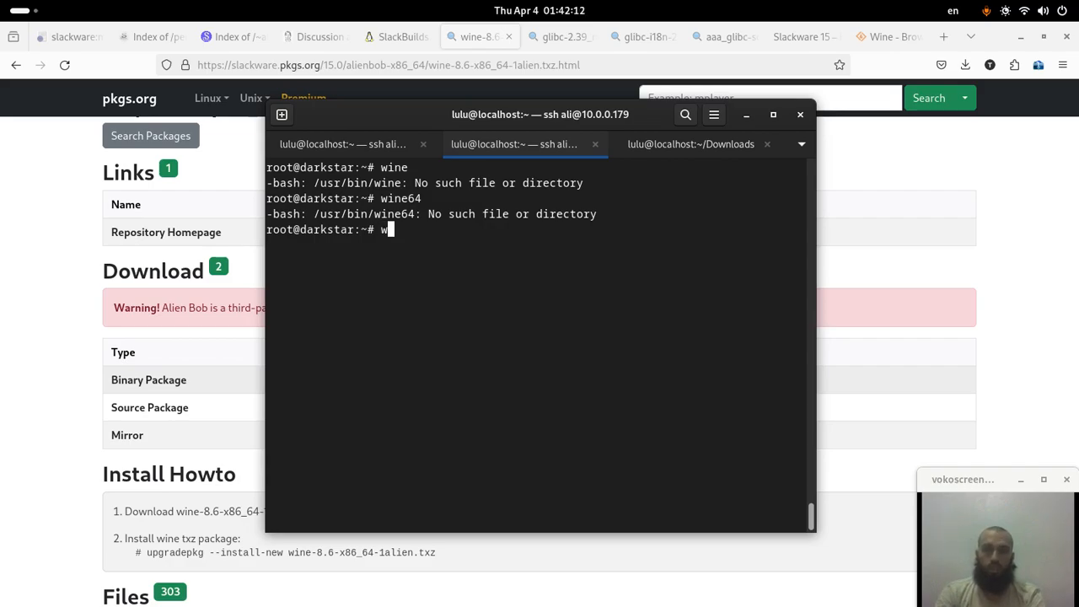
Let the wine-8.6 installpkg finish and rerun wine to see its usage text
text(wine/wine-8.6-x86_64-1alien.txz)
text(installpkg wine-8.6-x86_64-1alien.txz)
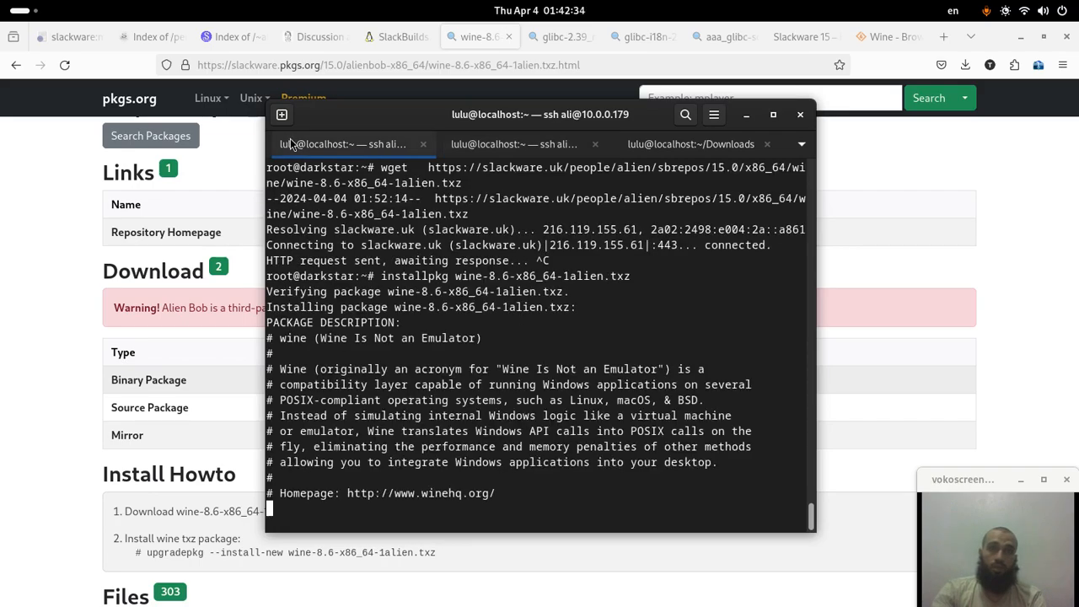
click(514, 143)
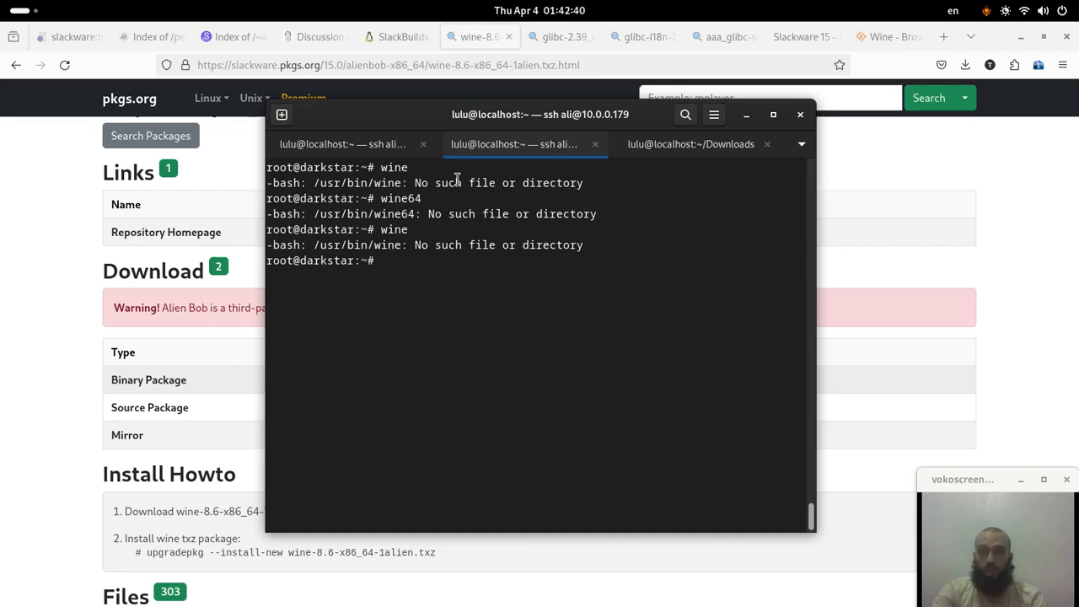
key(Return)
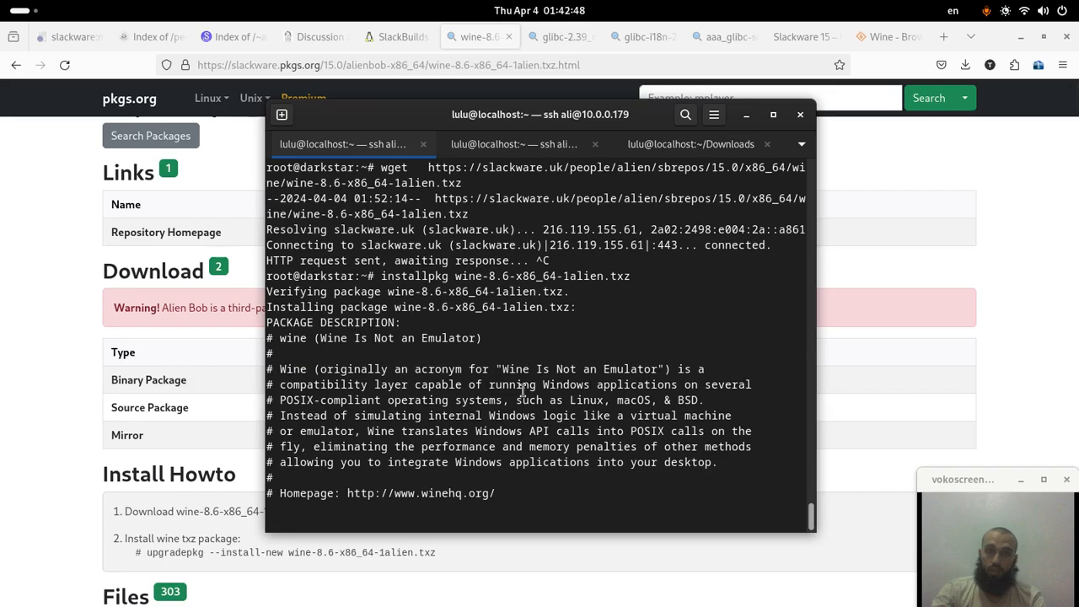
Clear the first session's terminal screen after the install completes
click(514, 143)
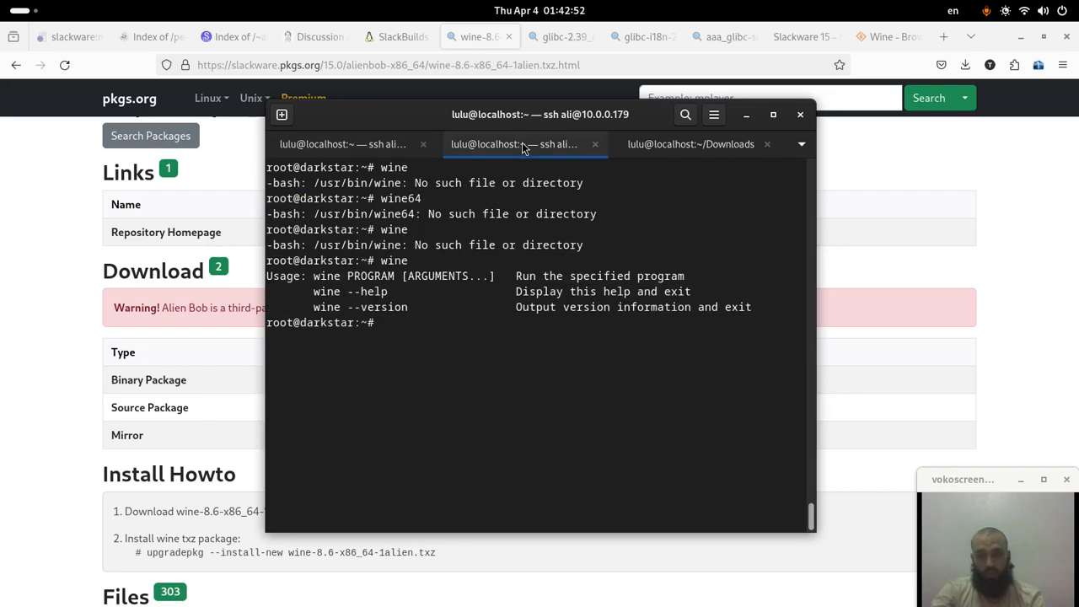
text(wi)
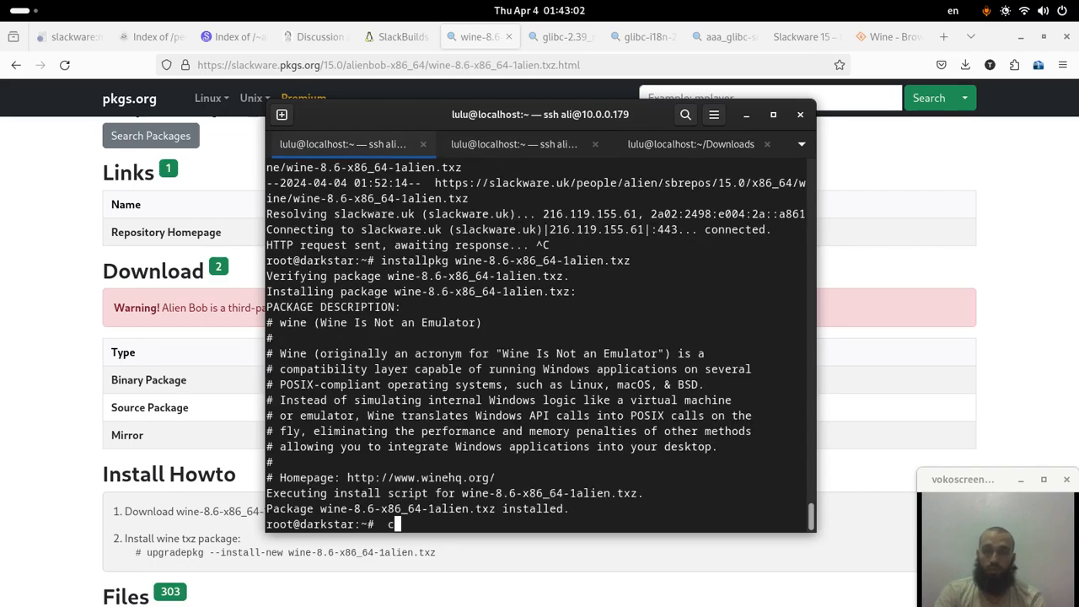
text(lew)
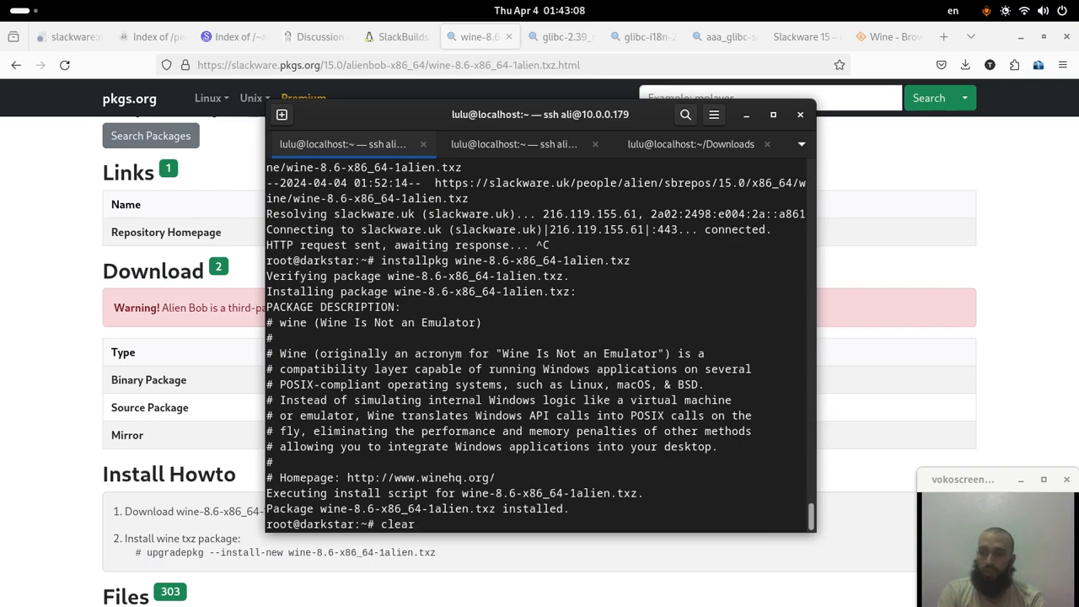
key(Return)
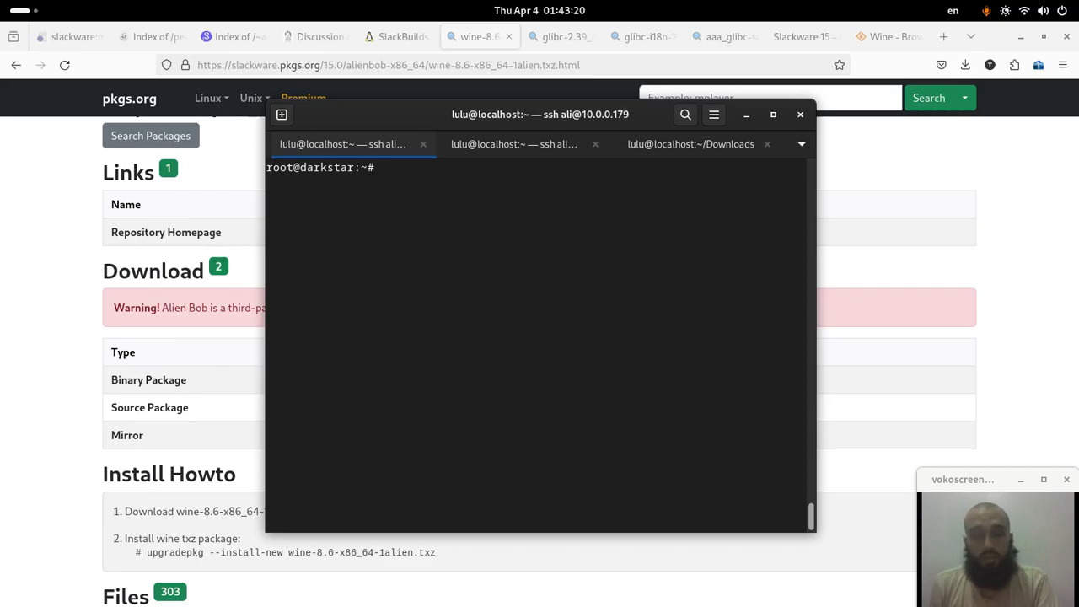
Run convertpkg-compat32 -i wine-8.6-x86_64-1alien.txz
text(co)
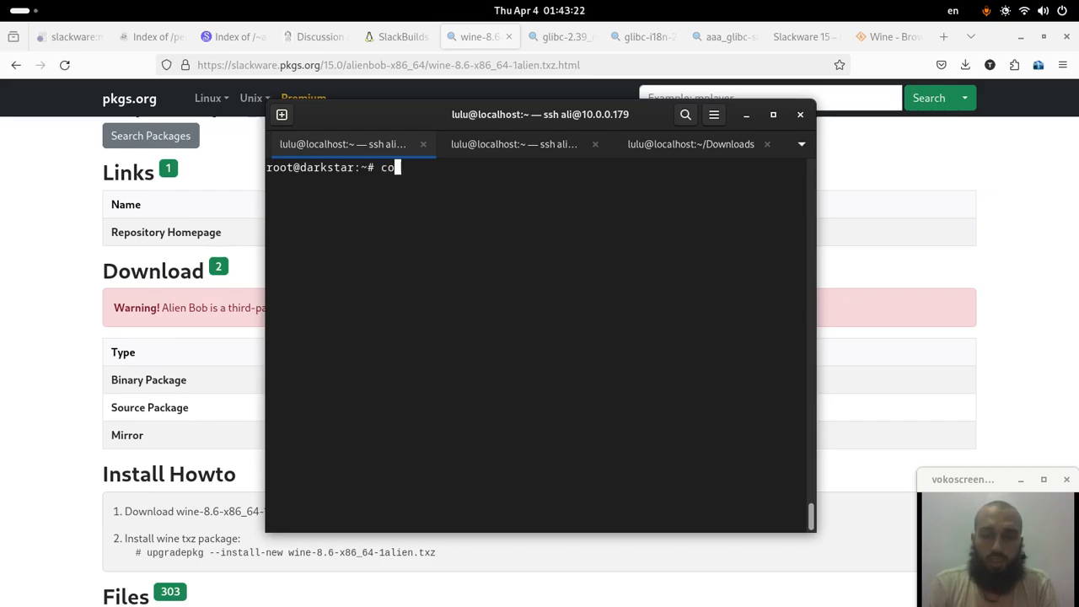
text(nvert)
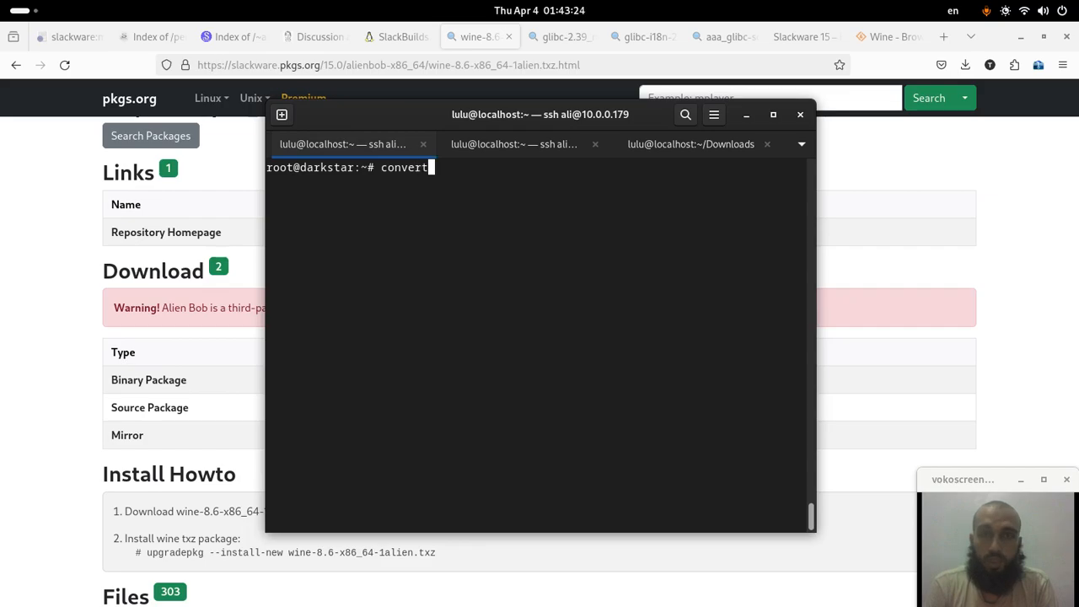
text(pkg-compat32)
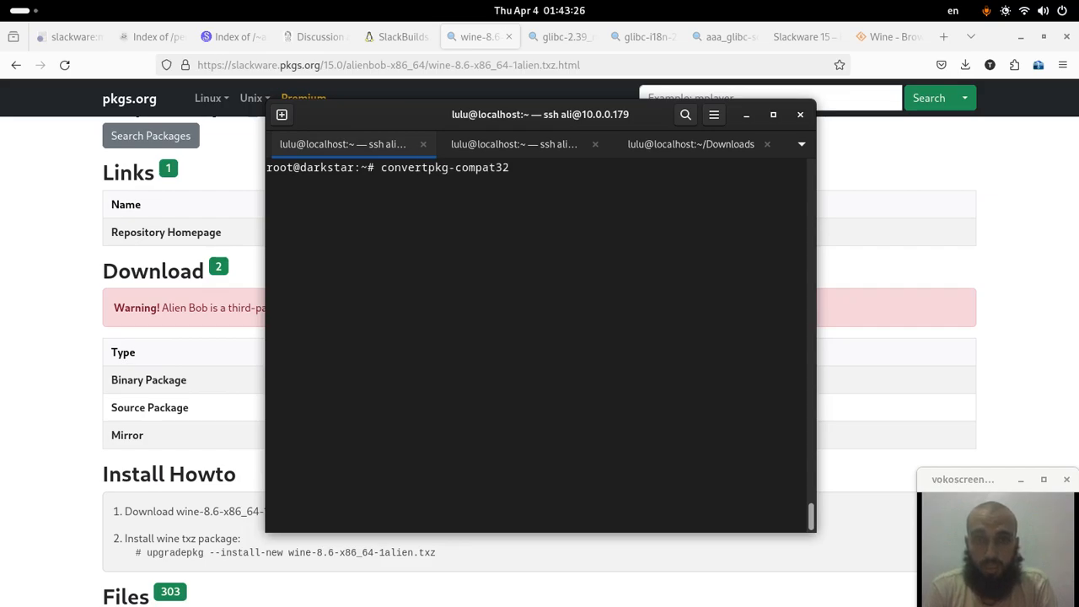
text(-i)
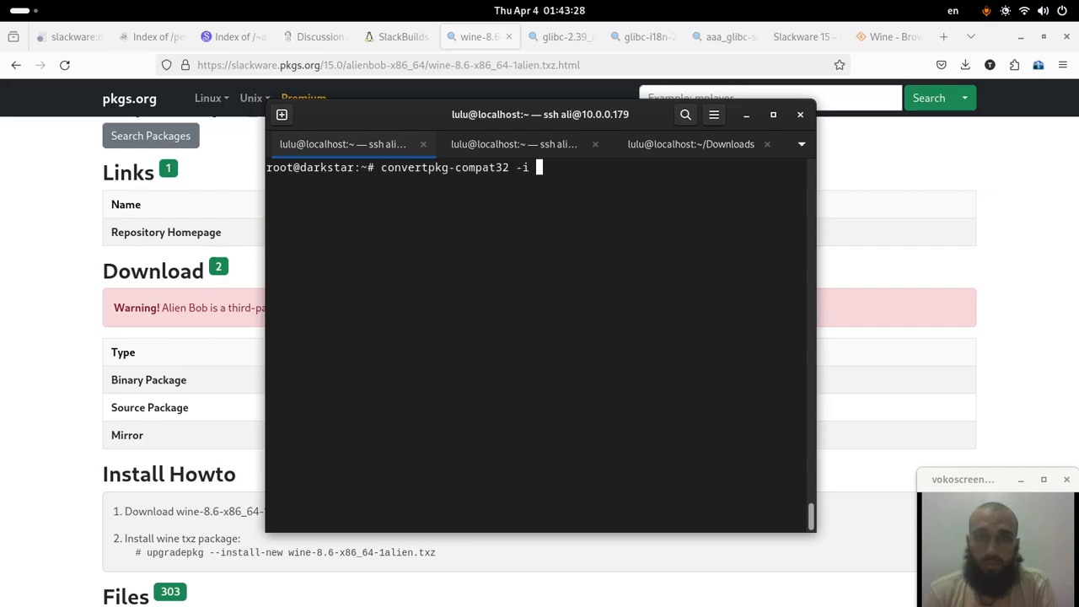
text(wine-8.6-x86_64-1alien.txz)
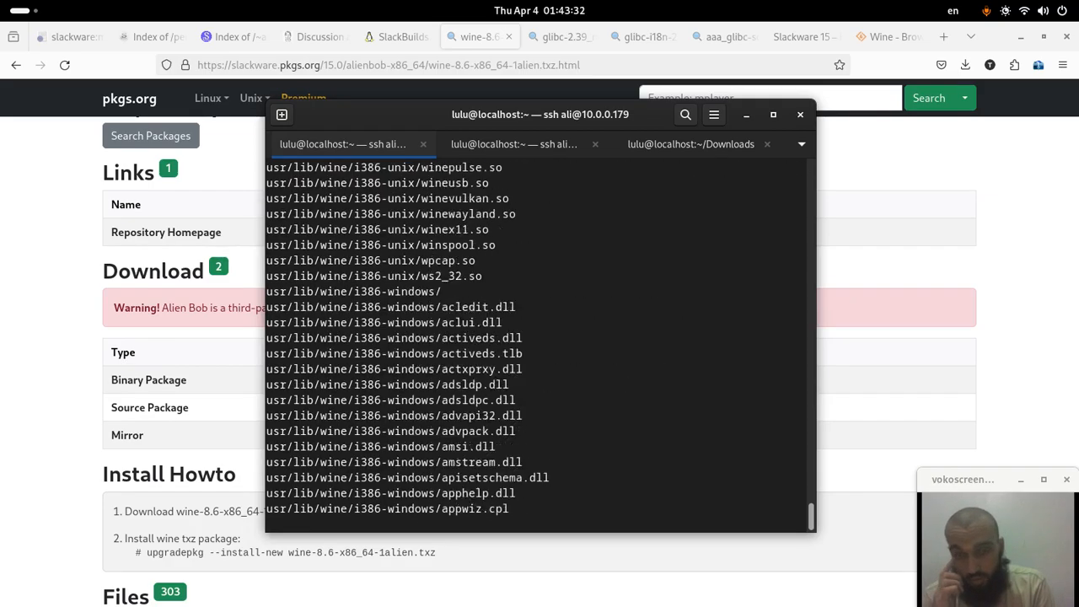
Scroll through the conversion's file listing, then switch to the second SSH session
scroll(down, 3)
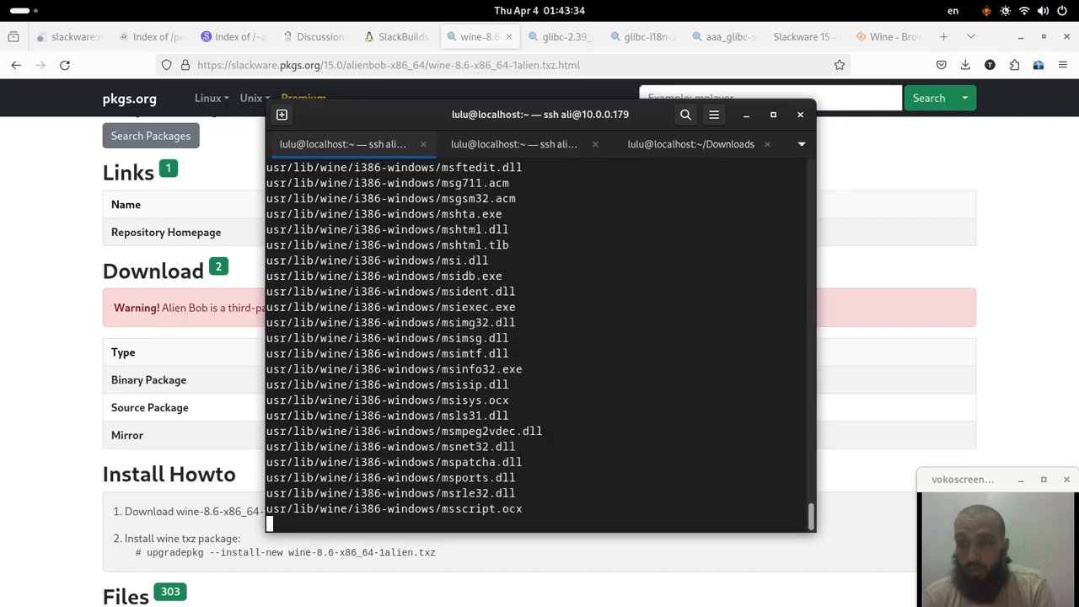
scroll(down, 3)
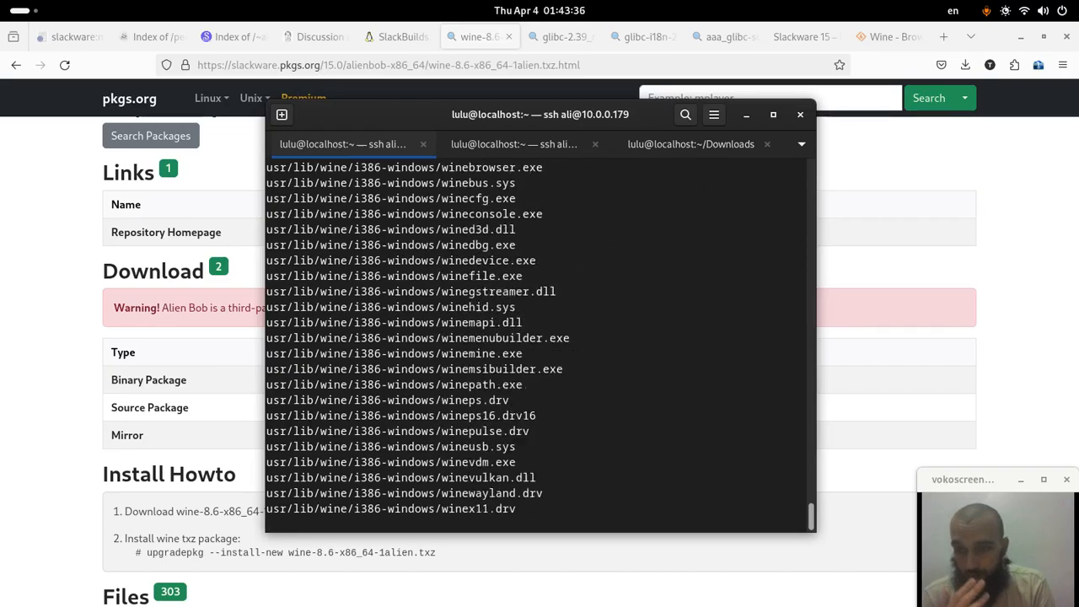
scroll(down, 3)
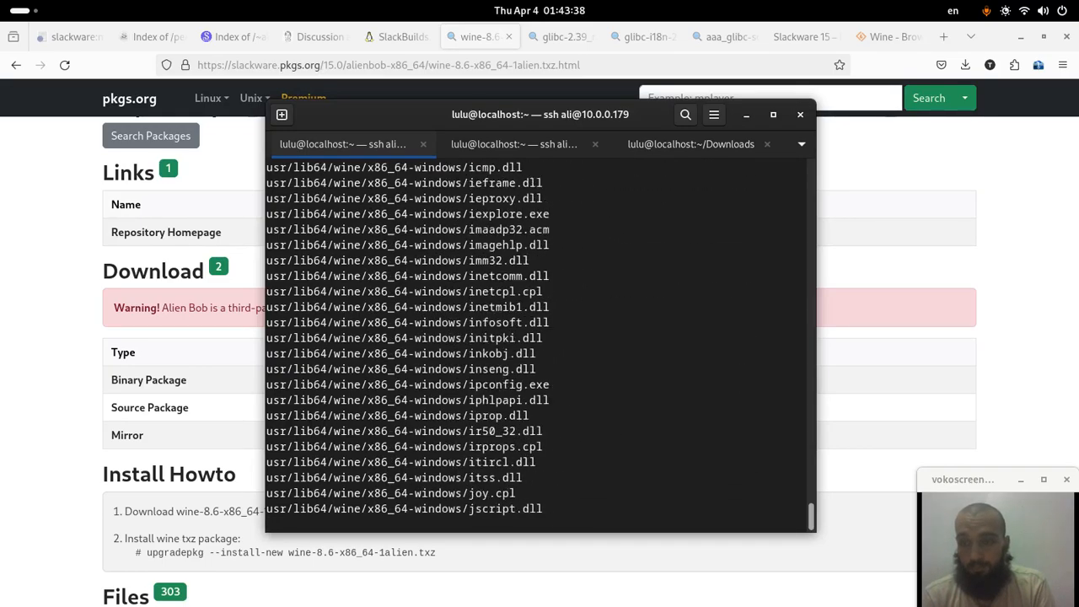
scroll(down, 3)
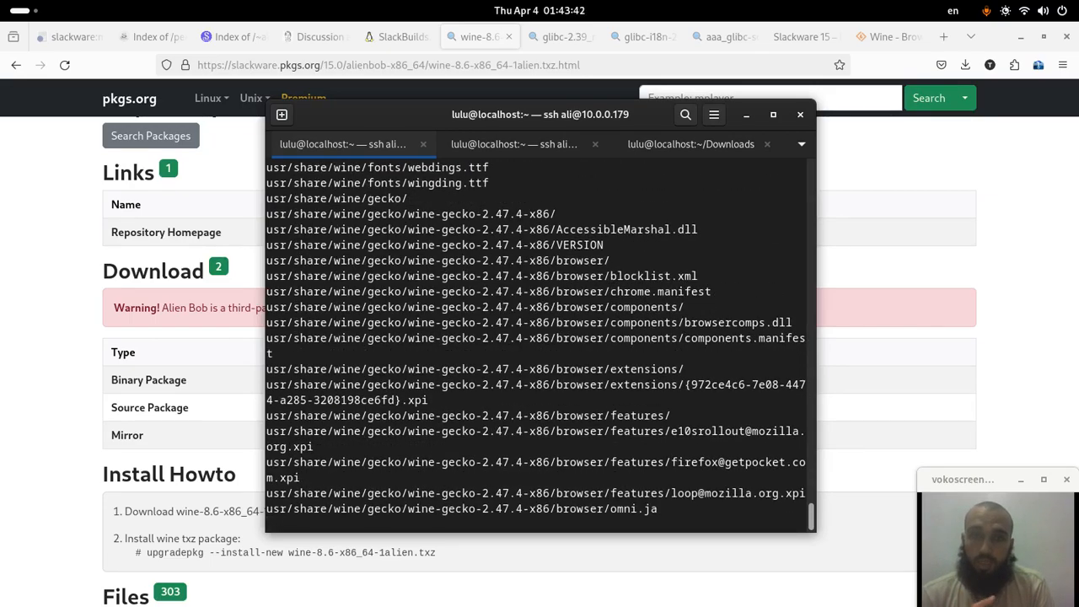
scroll(down, 3)
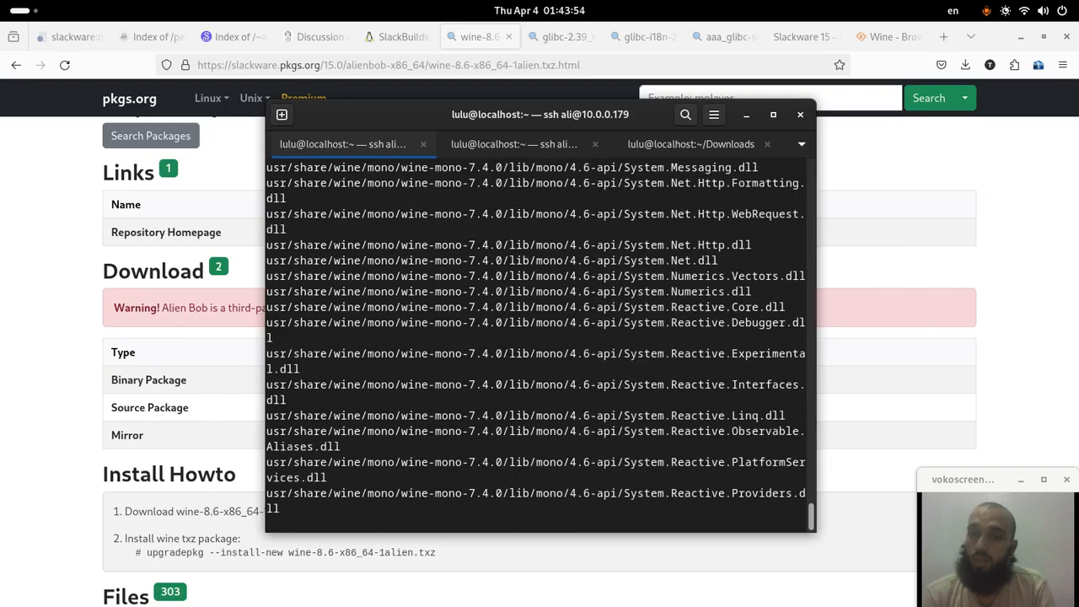
scroll(down, 3)
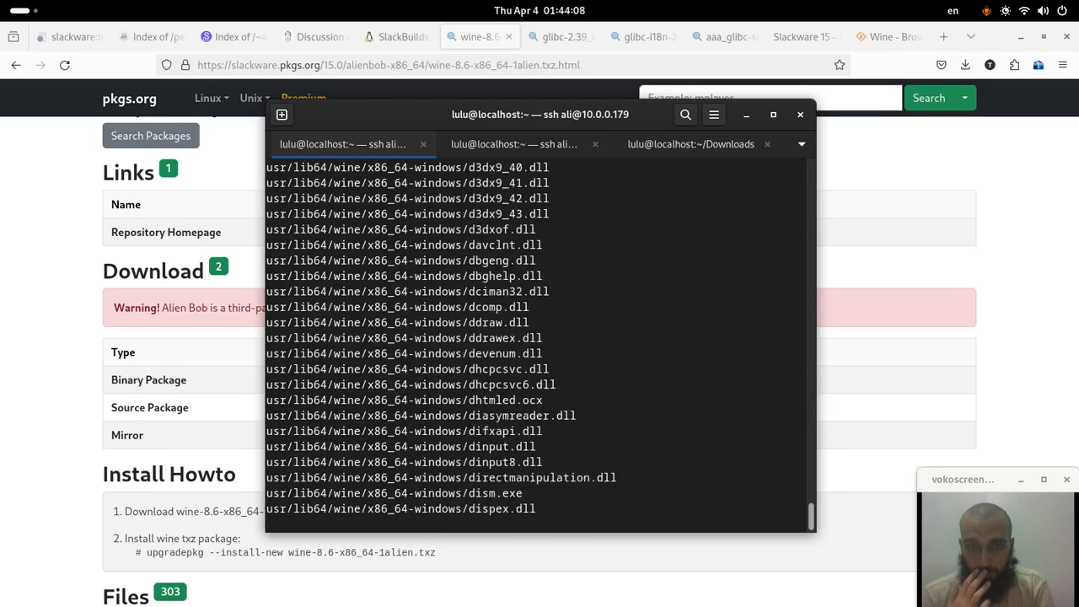
scroll(down, 3)
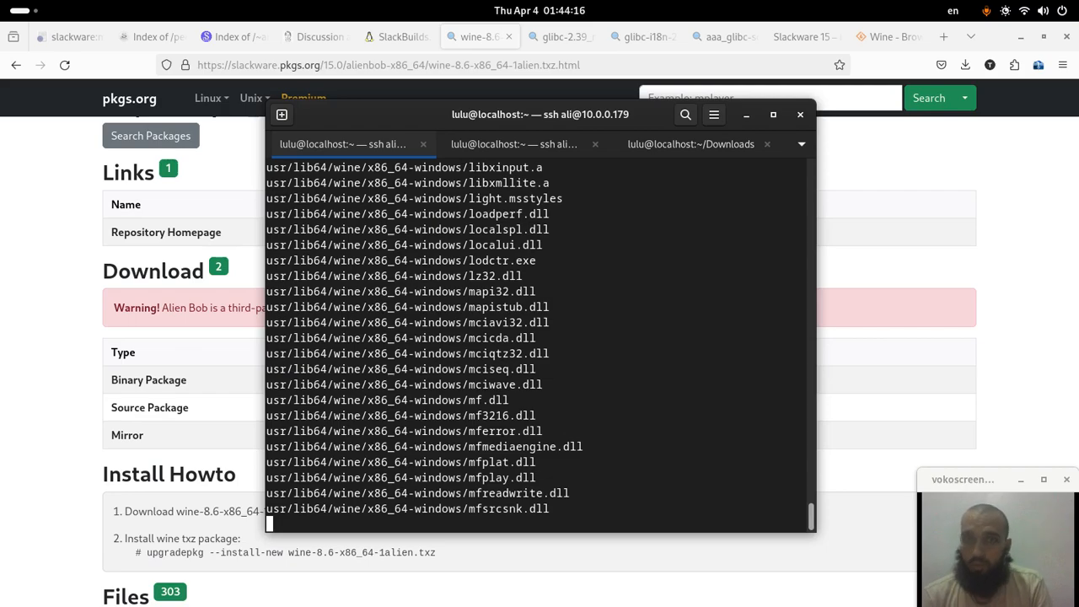
click(514, 143)
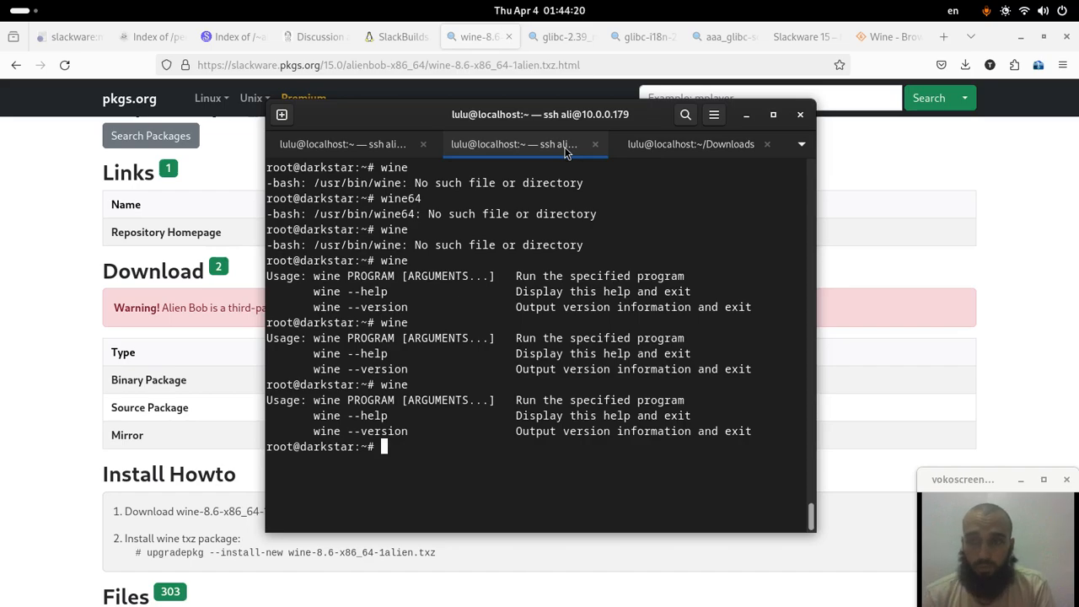
Go back to the first SSH session showing the wine-8.6 conversion file listing
click(341, 143)
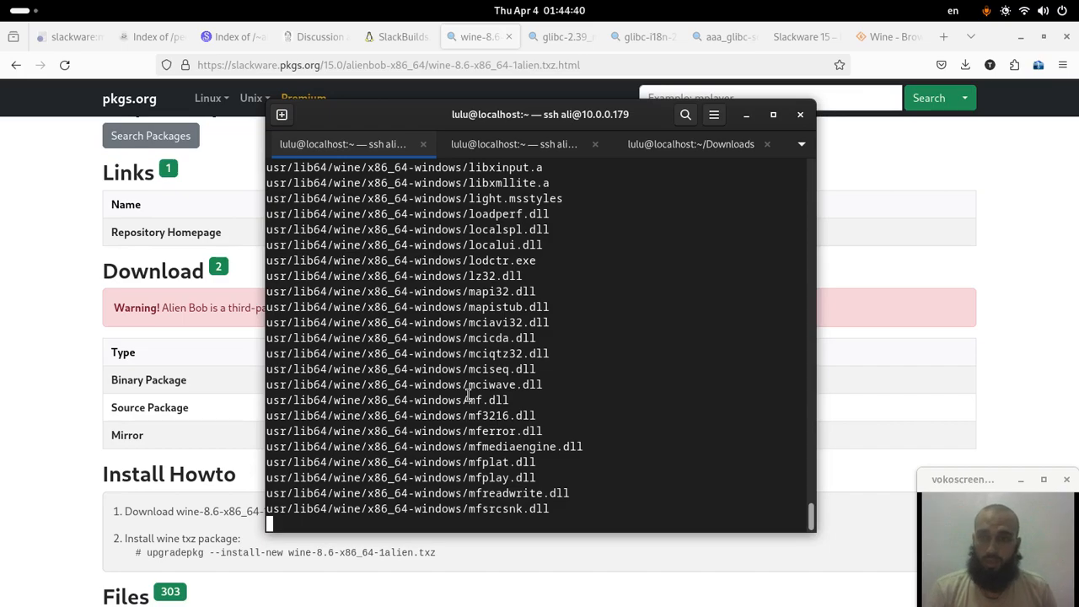
mouse_move(590, 415)
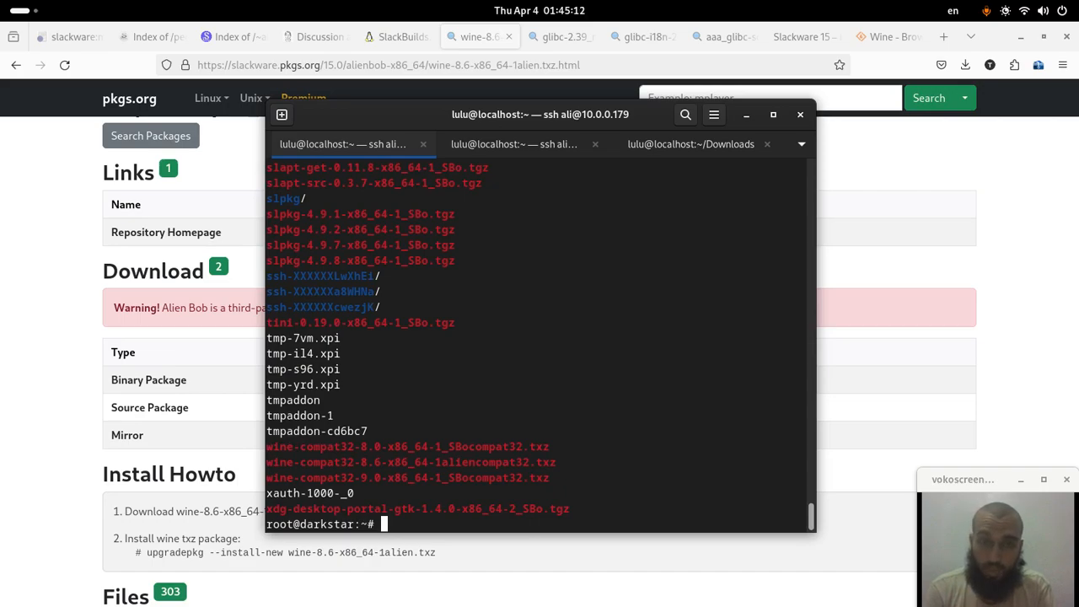
mouse_move(539, 449)
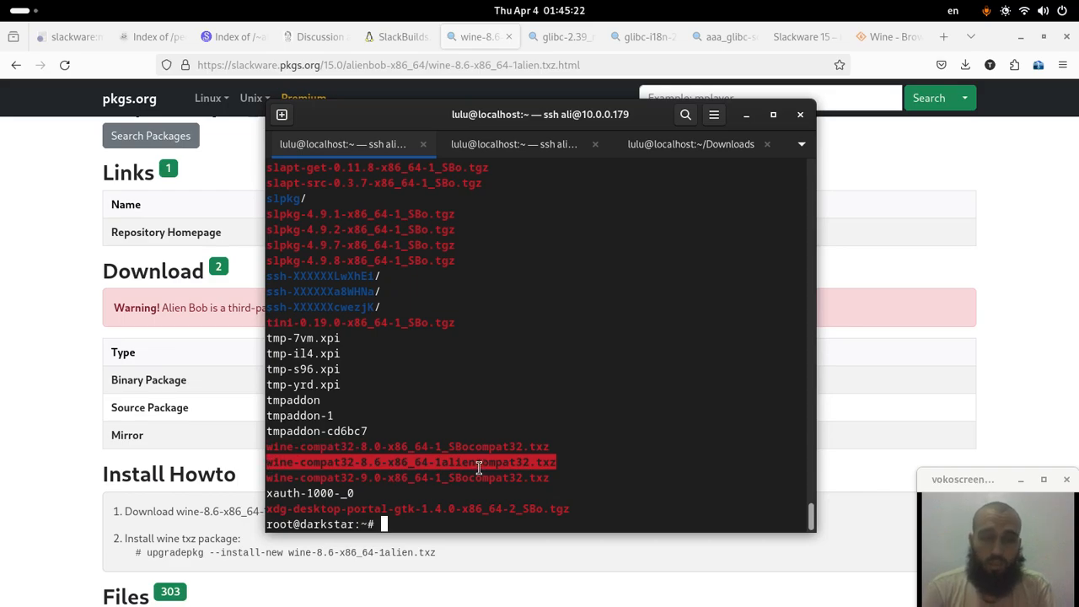
Rerun convertpkg-compat32 on wine-8.6 to find wine-compat32-8.6-x86_64-1aliencompat32.txz in /tmp
text(installpkg)
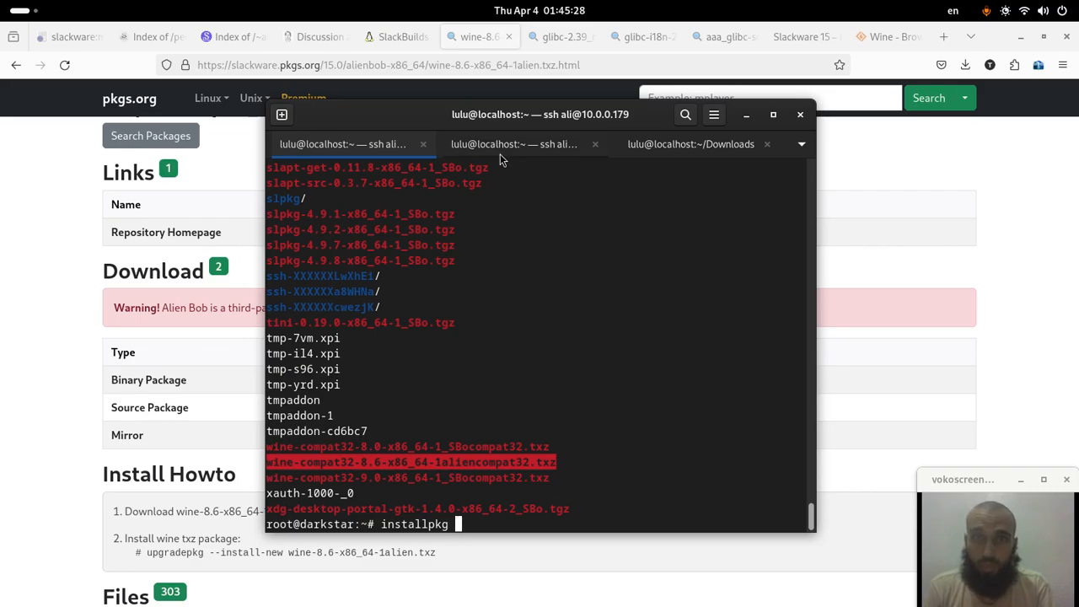
click(514, 144)
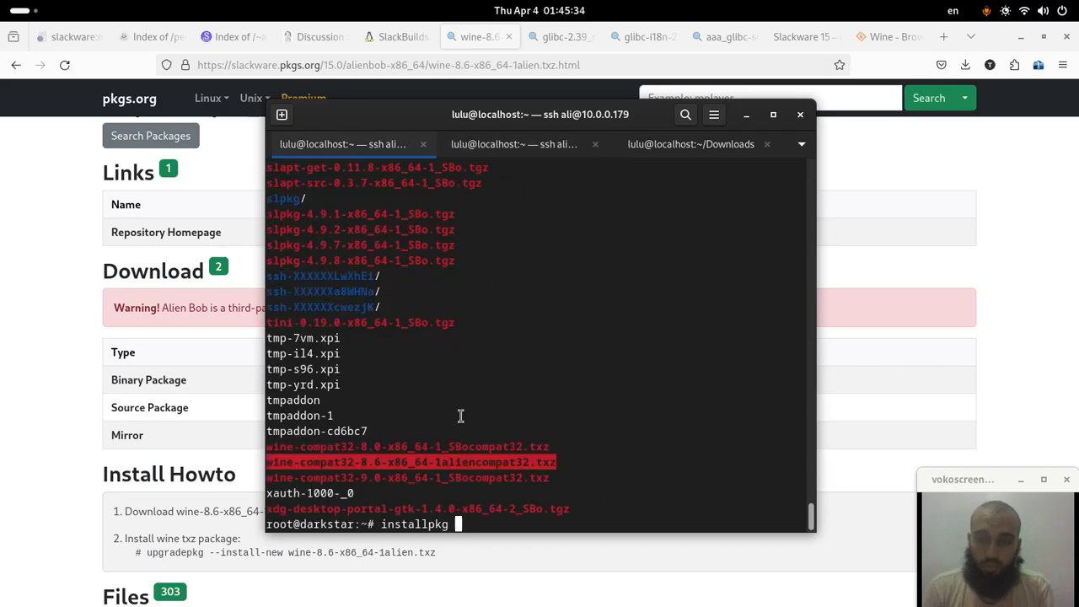
text(convertpkg-compat32 -i wine-8.6-x86_64-1alien.txz)
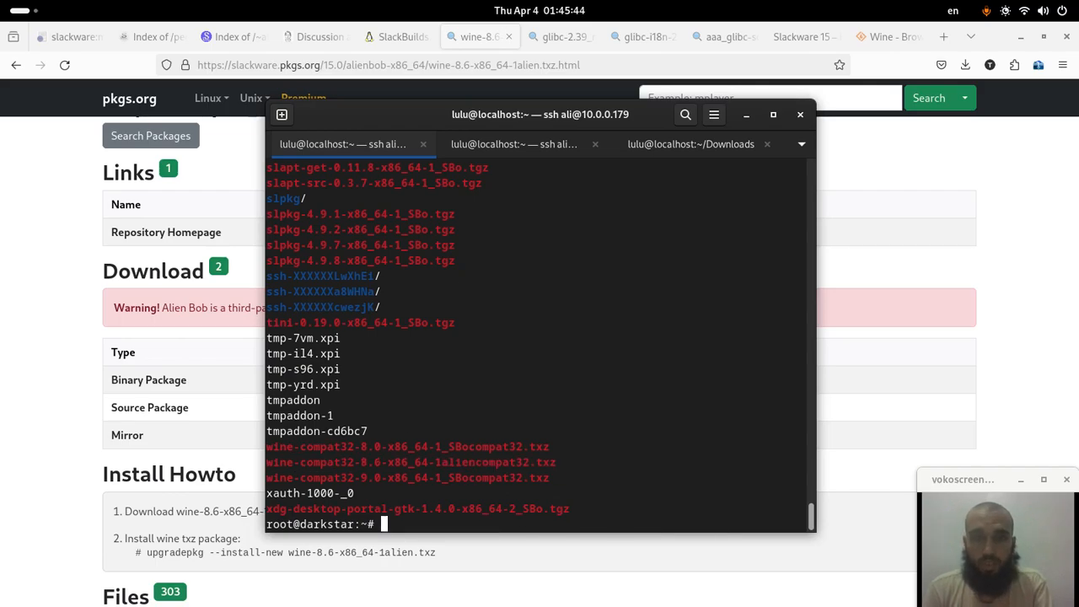
Install /tmp/wine-compat32-8.6-x86_64-1aliencompat32.txz, which fails as corrupt, then run wine
text(installpkg /)
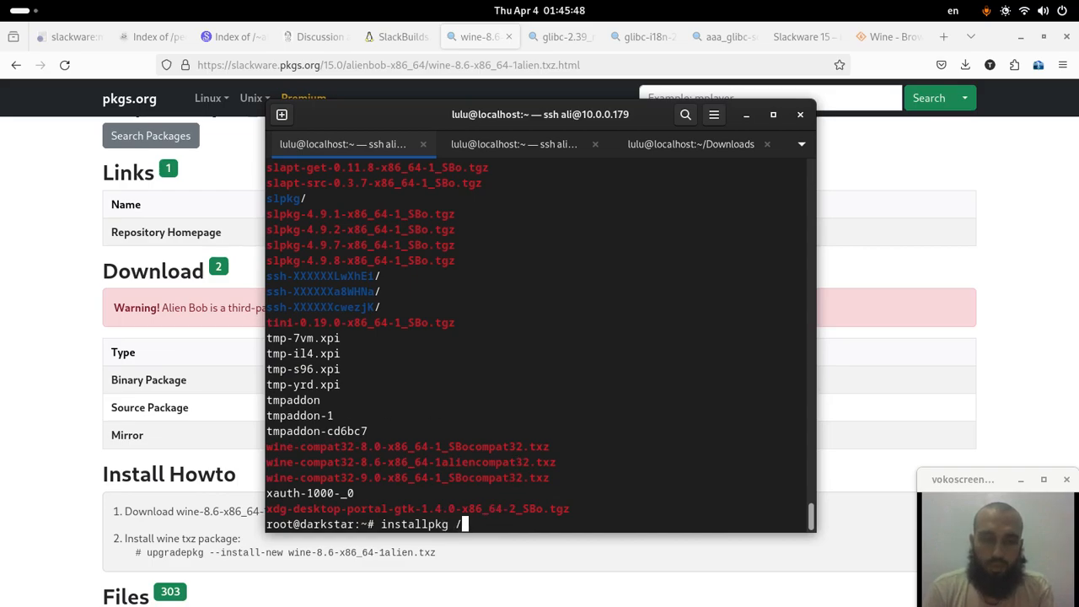
text(tmp/)
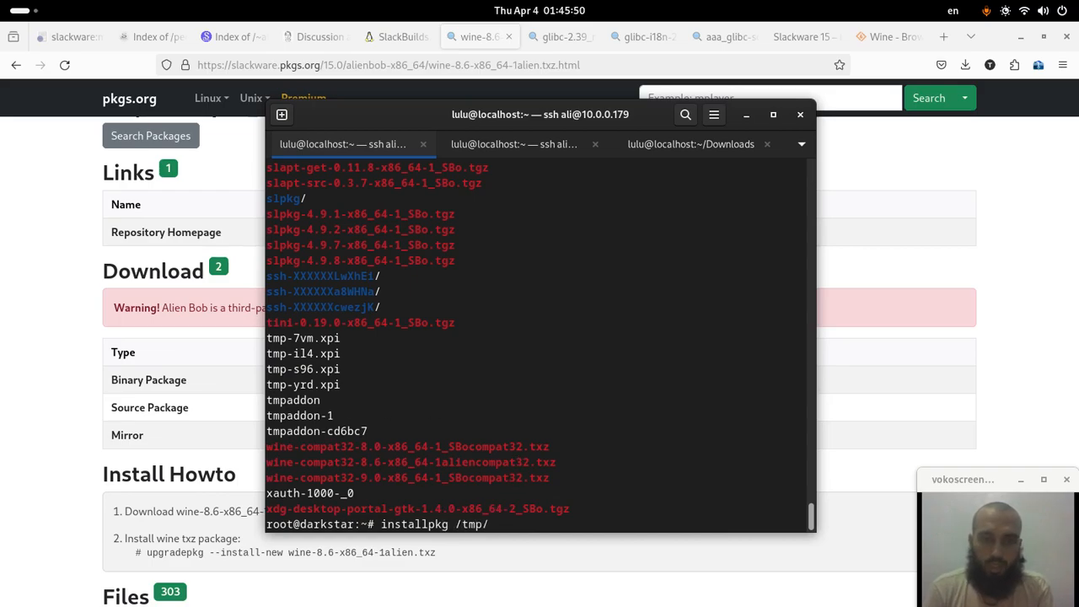
text(wine-compat32-)
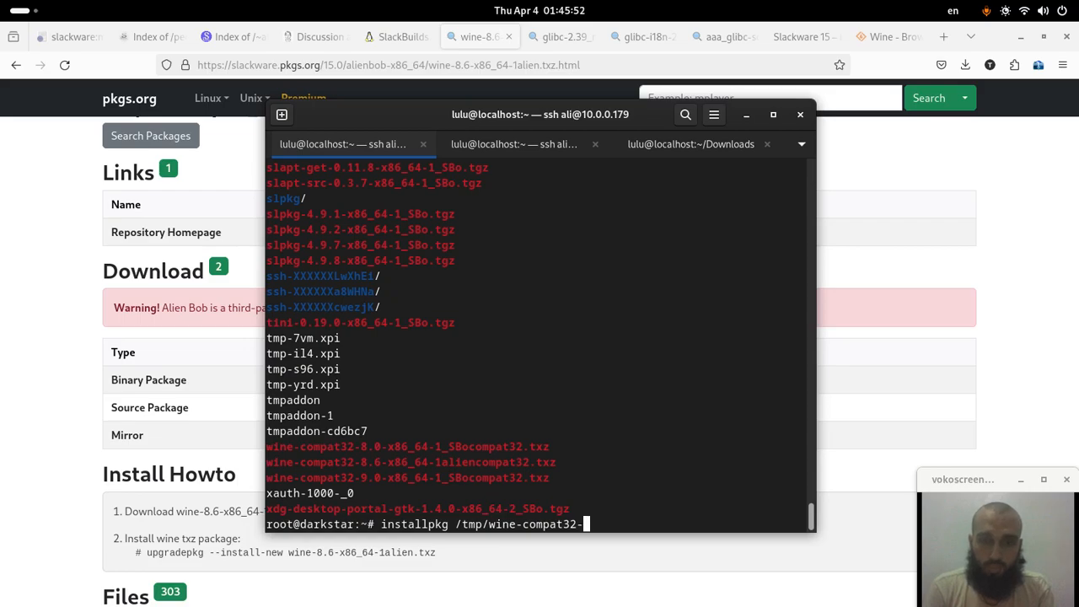
text(8.6)
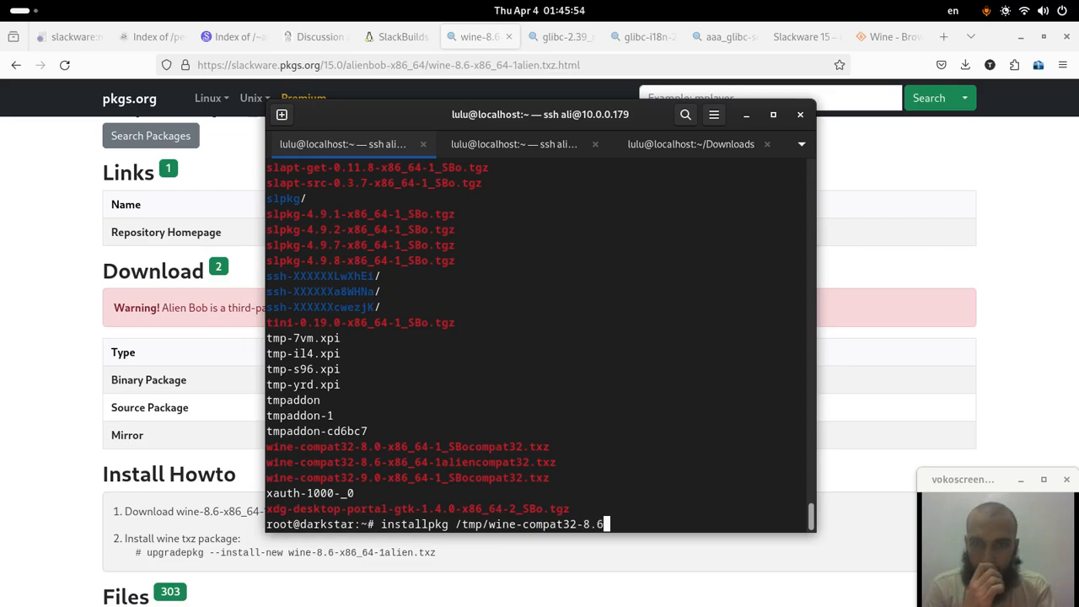
text(-x86_64-1aliencompat32.txz)
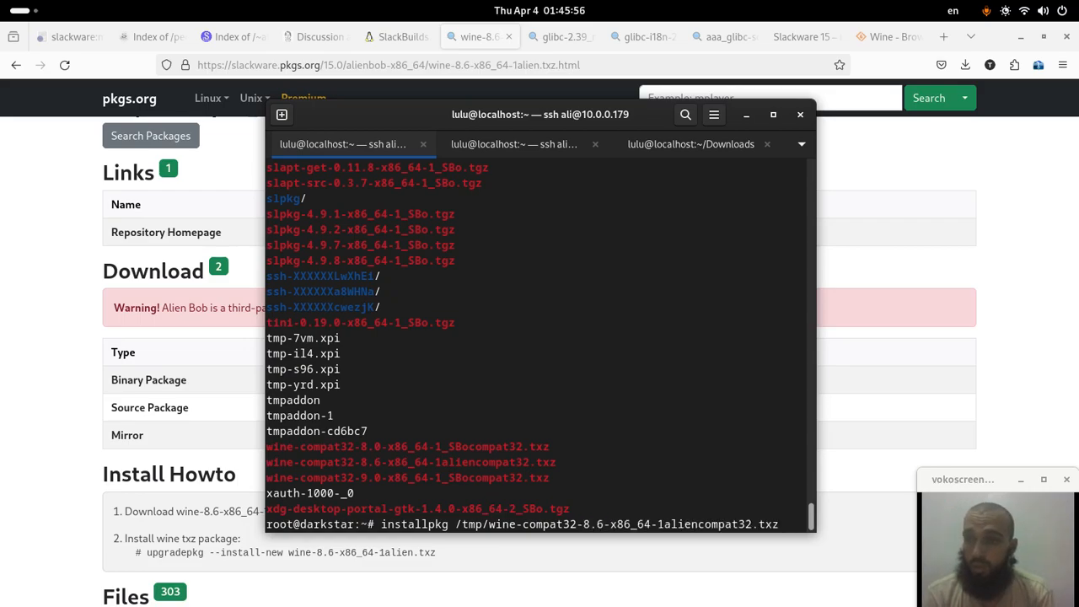
key(Return)
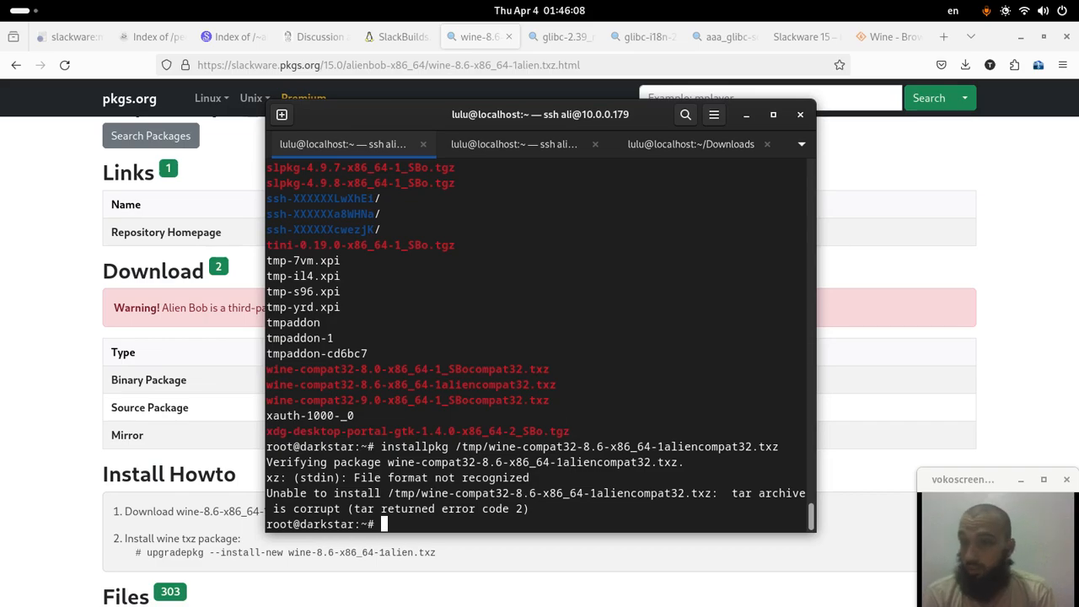
text(wine)
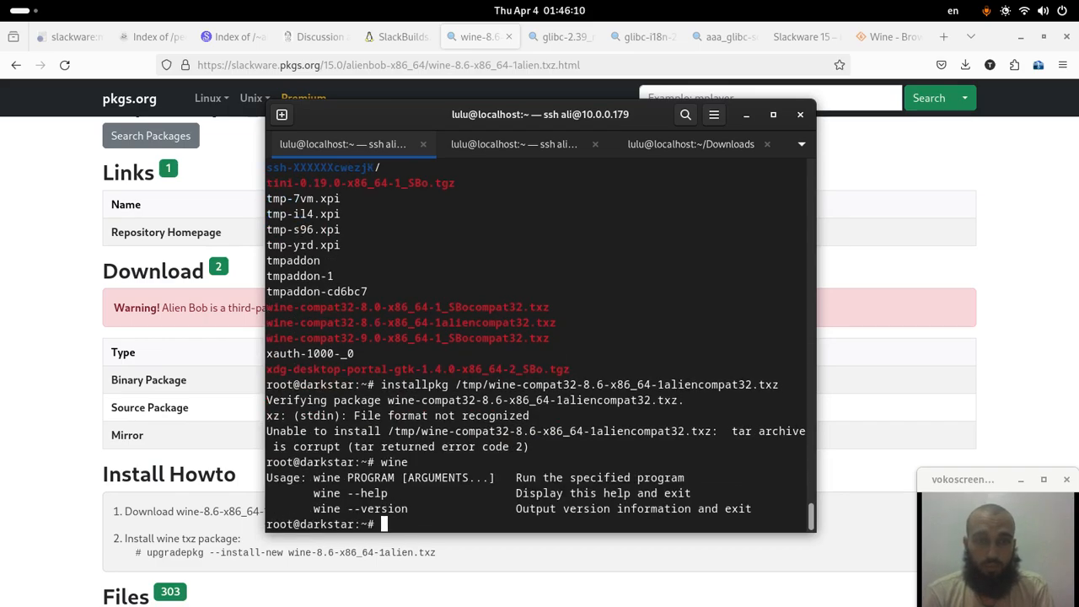